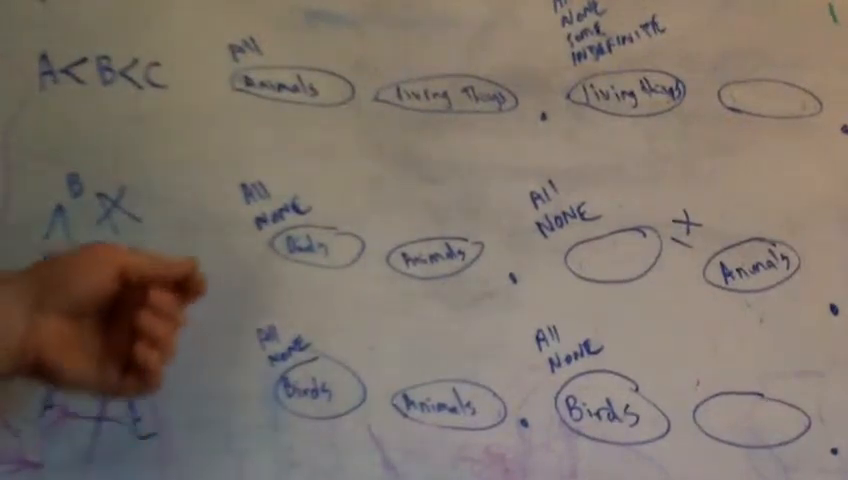
{"action": "mouse_move", "coordinate": [380, 180]}
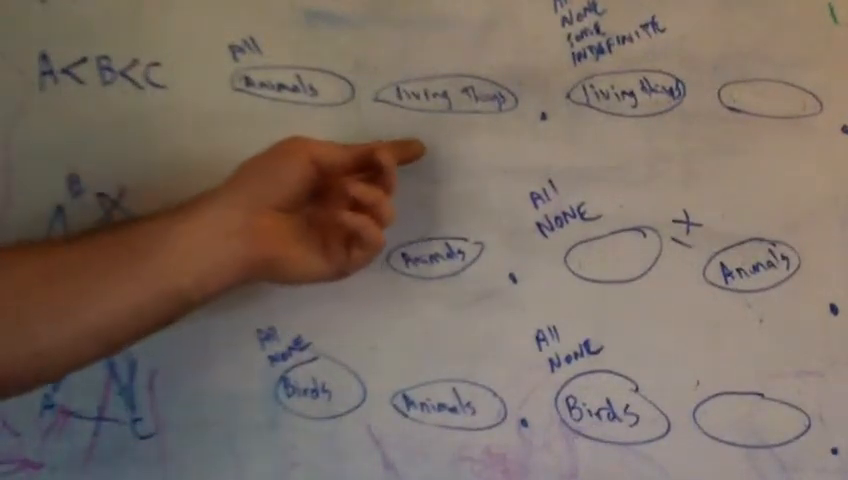